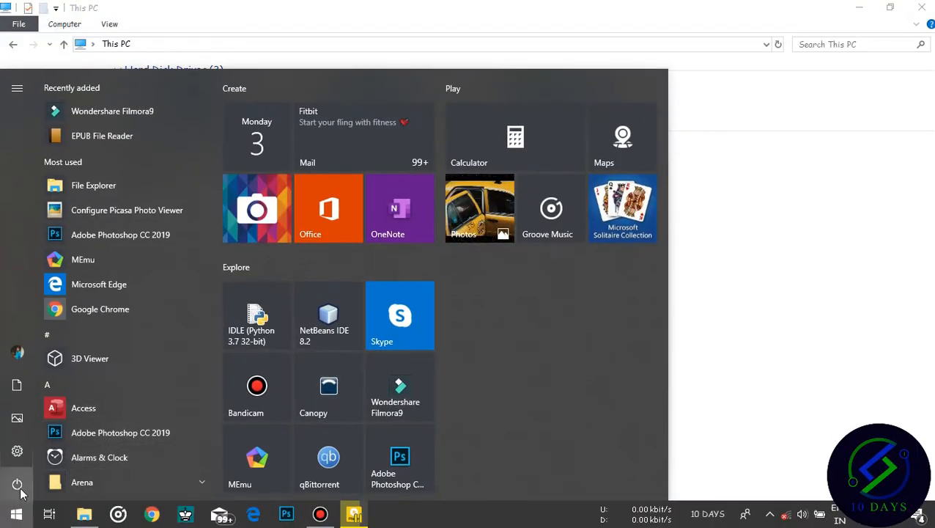
Show the Start menu power choices: Sleep, Hibernate, Shut down and Restart
{"action": "left_click", "coordinate": [12, 495]}
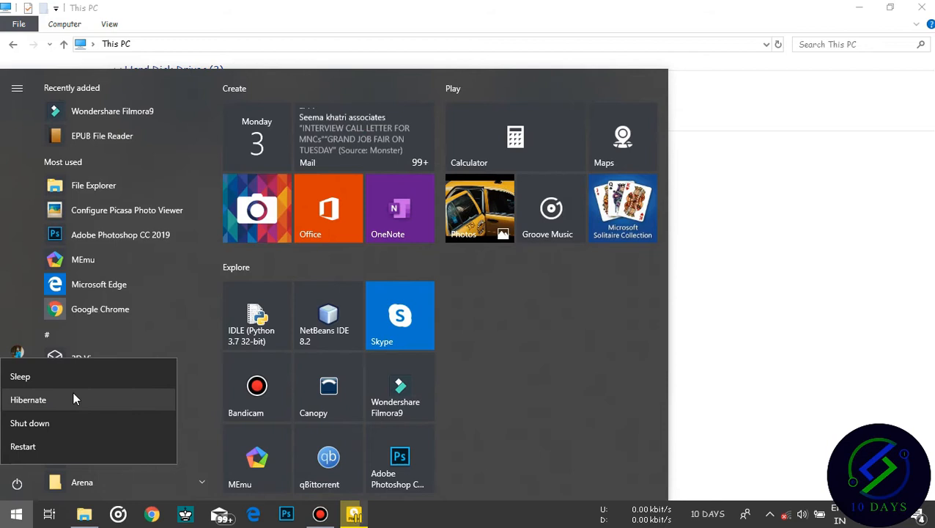
{"action": "mouse_move", "coordinate": [64, 399]}
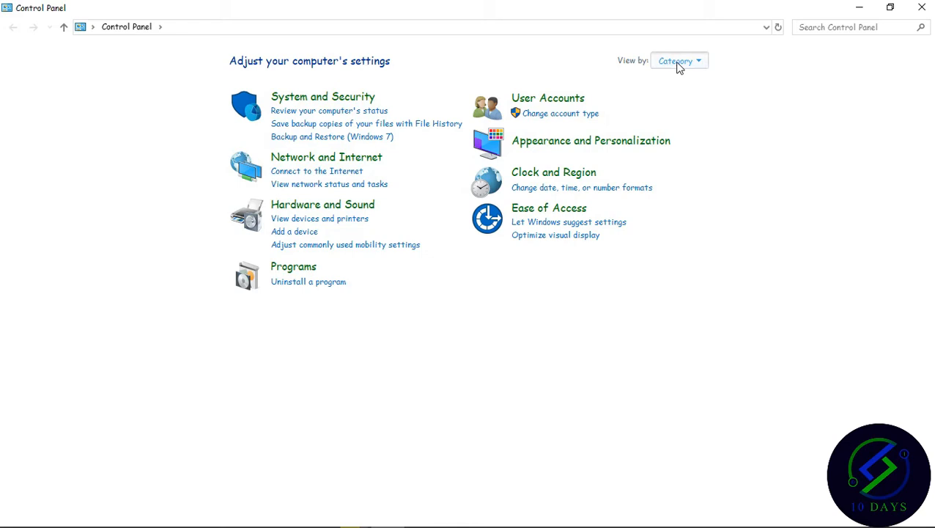
{"action": "left_click", "coordinate": [679, 60]}
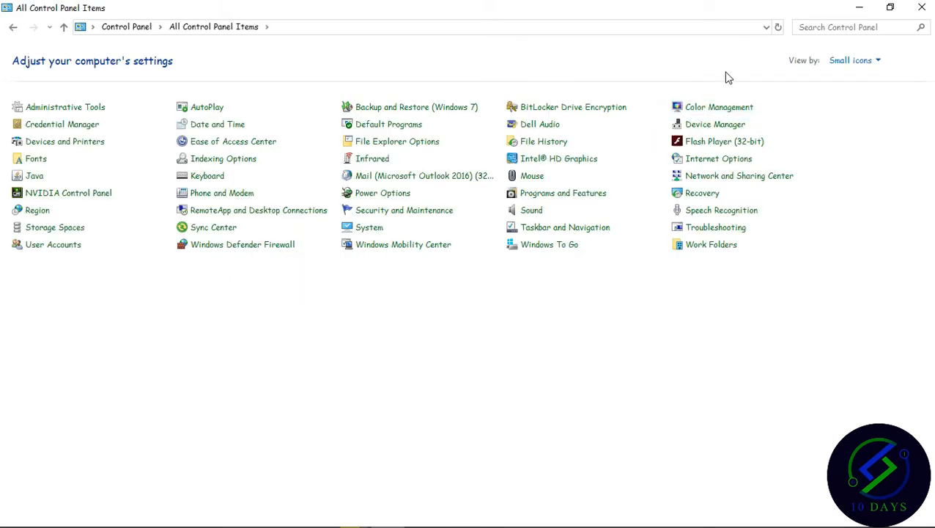
{"action": "left_click", "coordinate": [854, 60]}
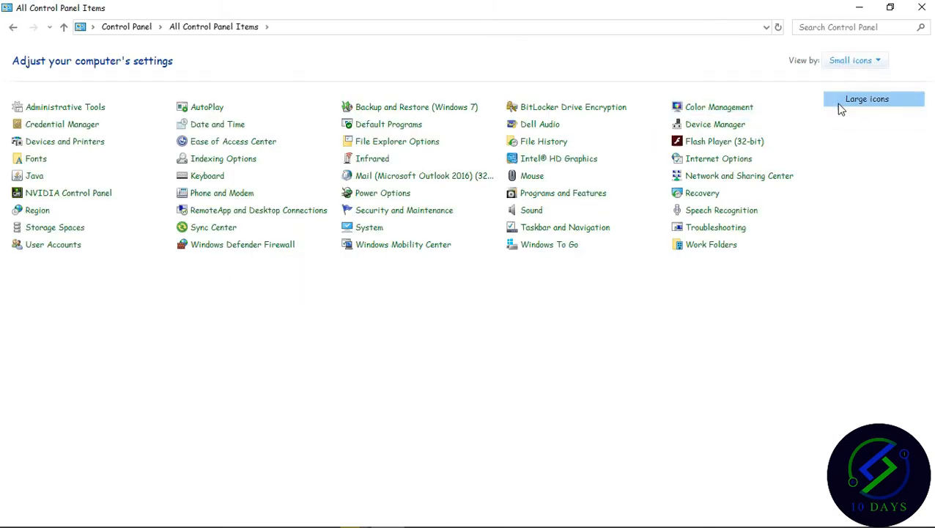
{"action": "left_click", "coordinate": [872, 99]}
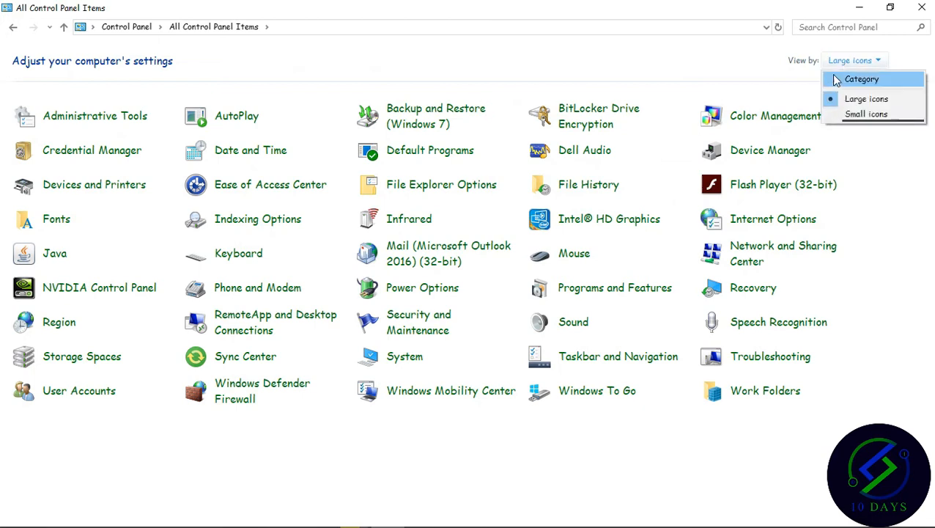
{"action": "left_click", "coordinate": [868, 79]}
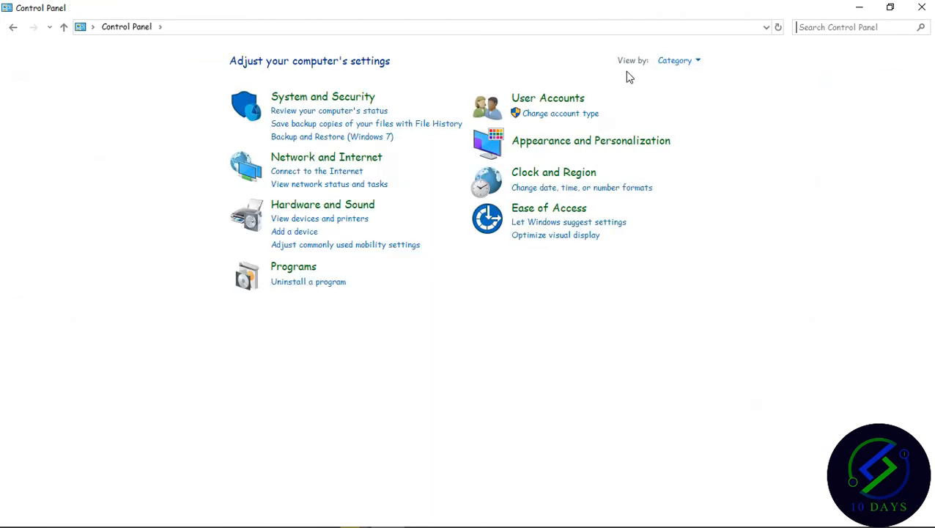
{"action": "left_click", "coordinate": [323, 205]}
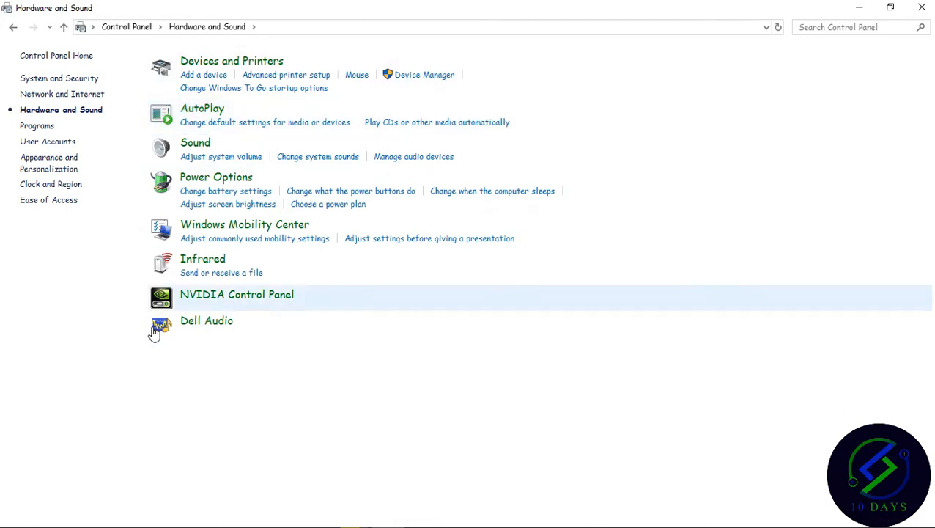
{"action": "mouse_move", "coordinate": [217, 176]}
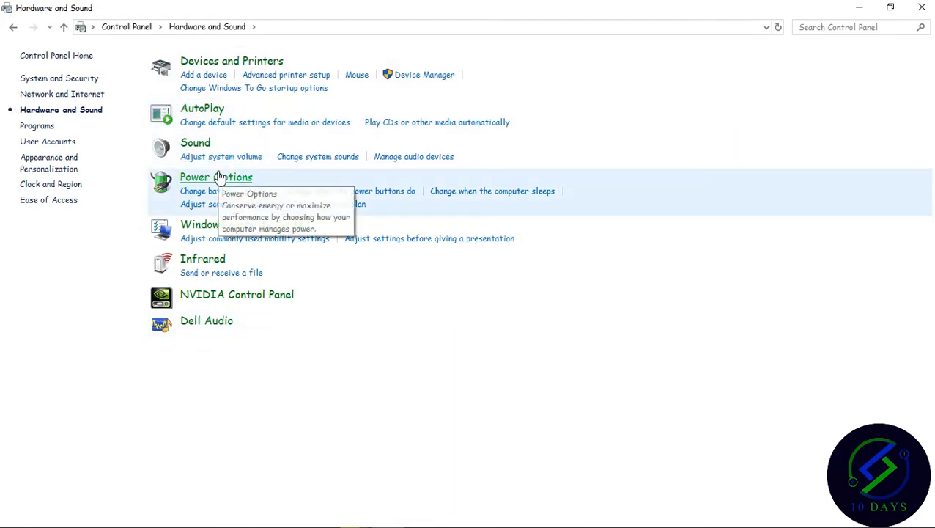
Go to Power Options, showing the Balanced (recommended) plan selected
{"action": "left_click", "coordinate": [216, 176]}
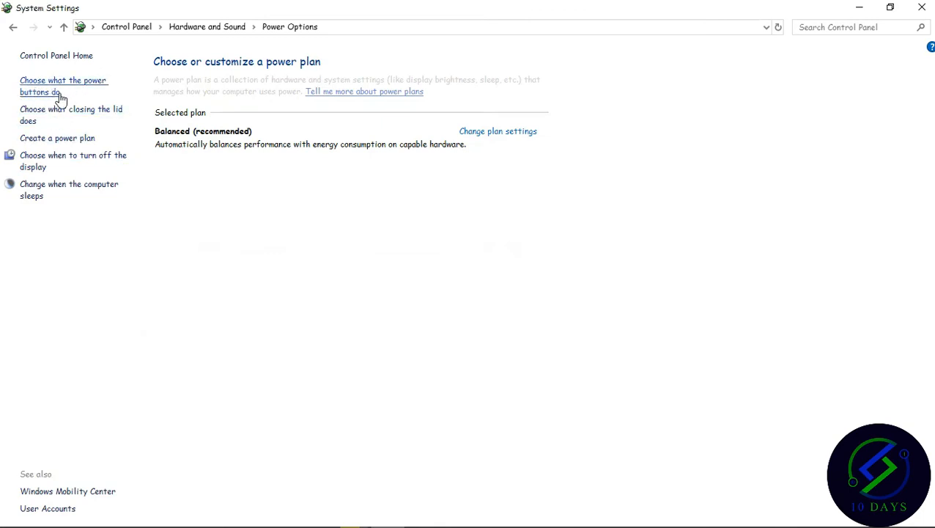
Go to the power buttons and lid settings page, with Sleep set for both buttons
{"action": "left_click", "coordinate": [63, 85]}
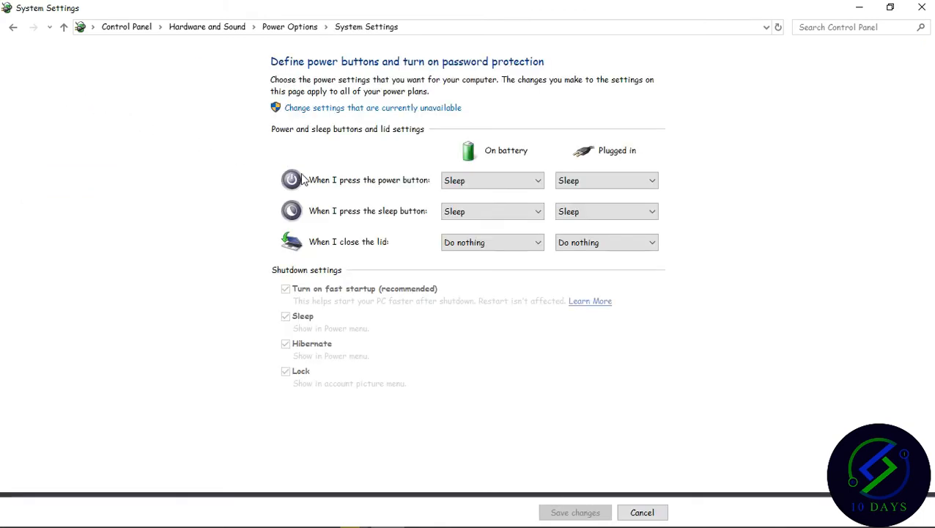
{"action": "mouse_move", "coordinate": [346, 114]}
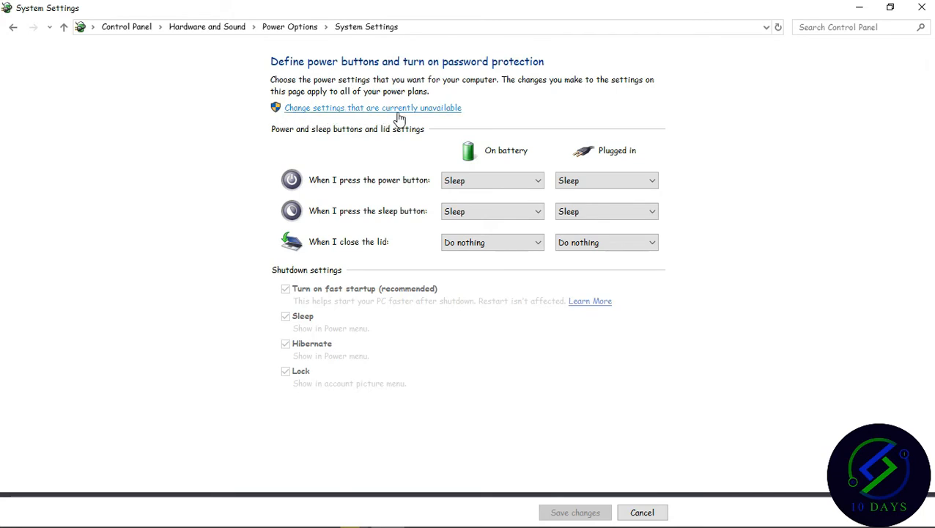
{"action": "mouse_move", "coordinate": [318, 114]}
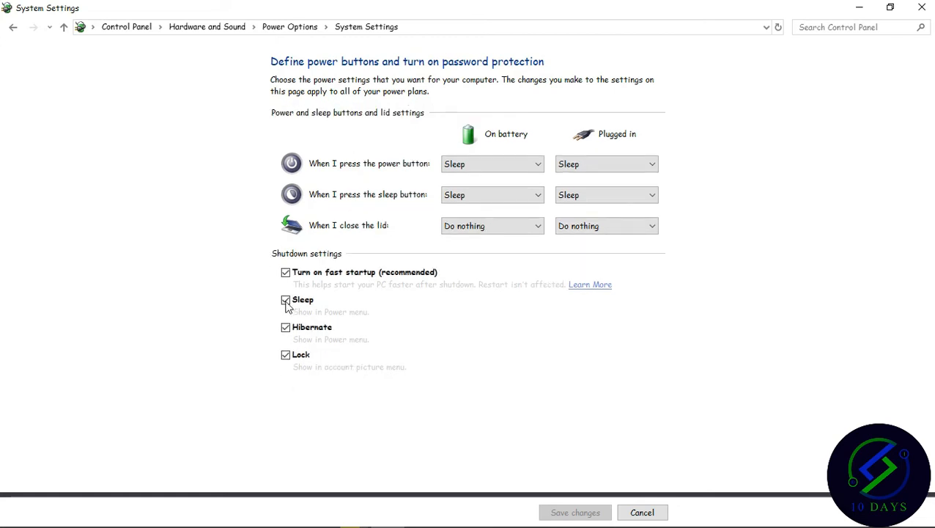
Enable Hibernate in the shutdown settings, keep Sleep shown, and save the changes
{"action": "left_click", "coordinate": [285, 299]}
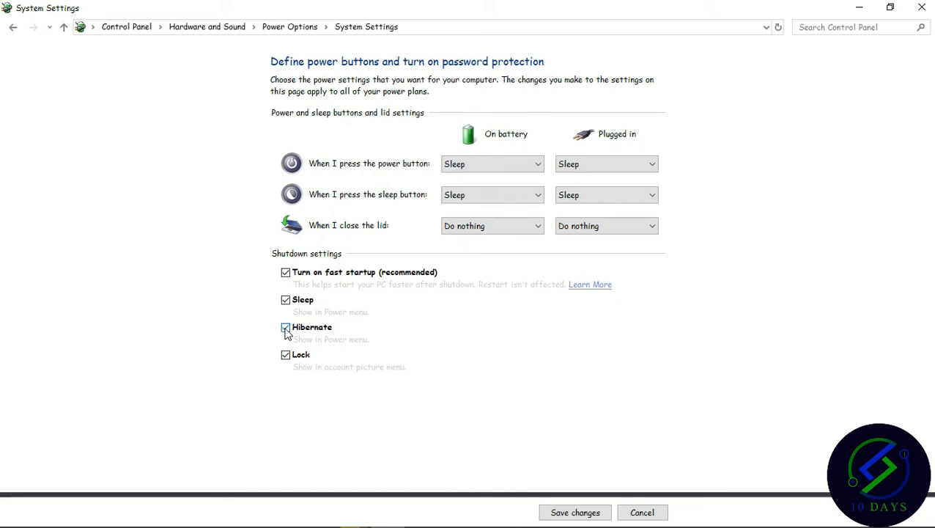
{"action": "left_click", "coordinate": [285, 327]}
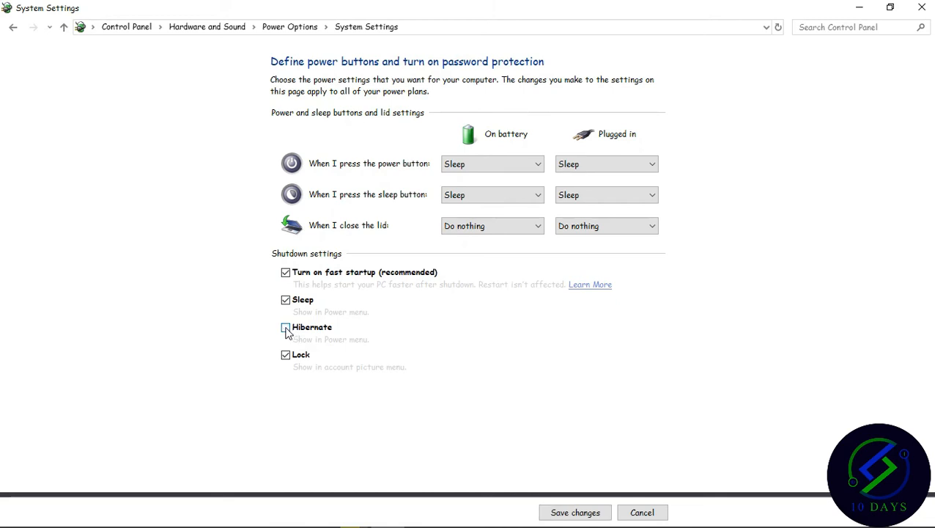
{"action": "left_click", "coordinate": [285, 327]}
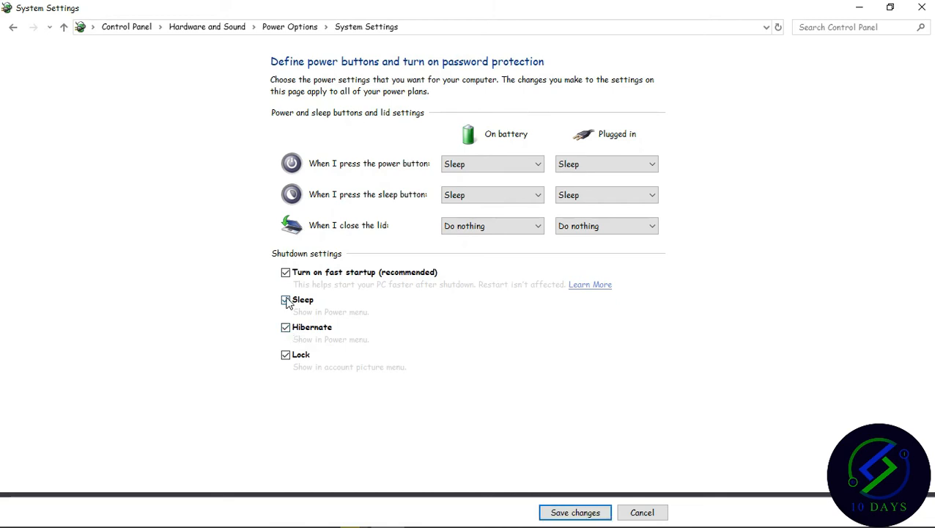
{"action": "left_click", "coordinate": [285, 299]}
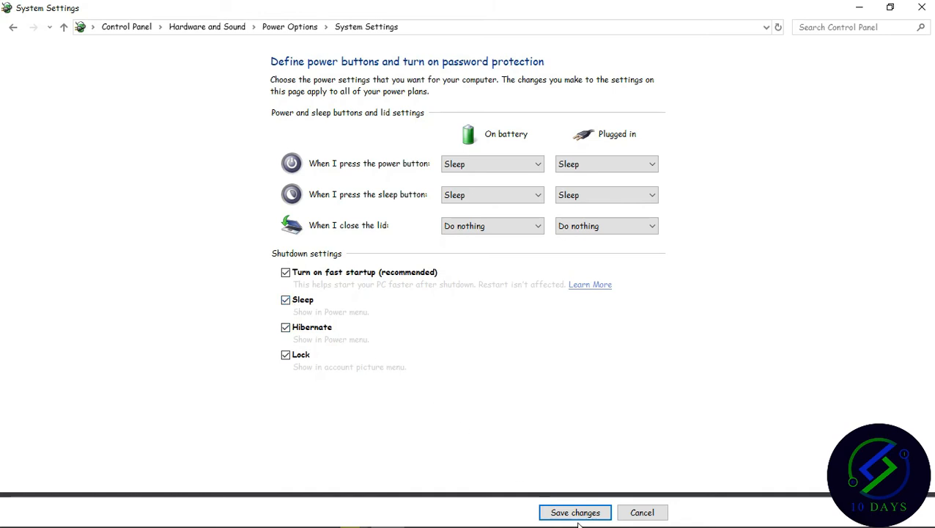
{"action": "mouse_move", "coordinate": [557, 497]}
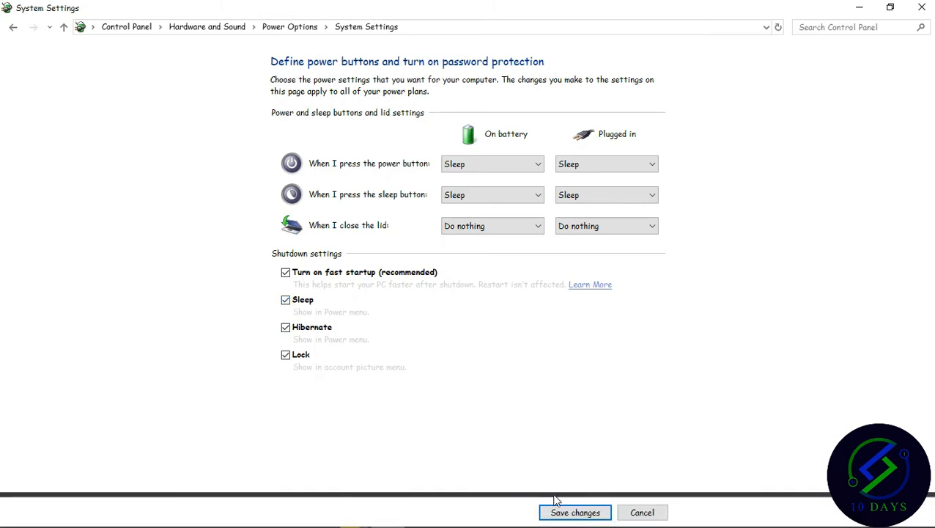
{"action": "left_click", "coordinate": [575, 513]}
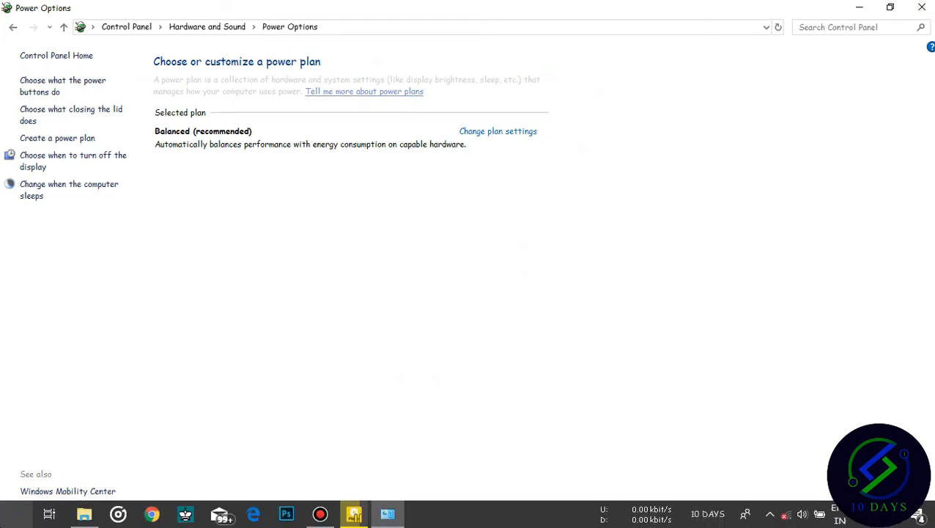
Verify Hibernate now appears among the Start menu power choices
{"action": "left_click", "coordinate": [9, 515]}
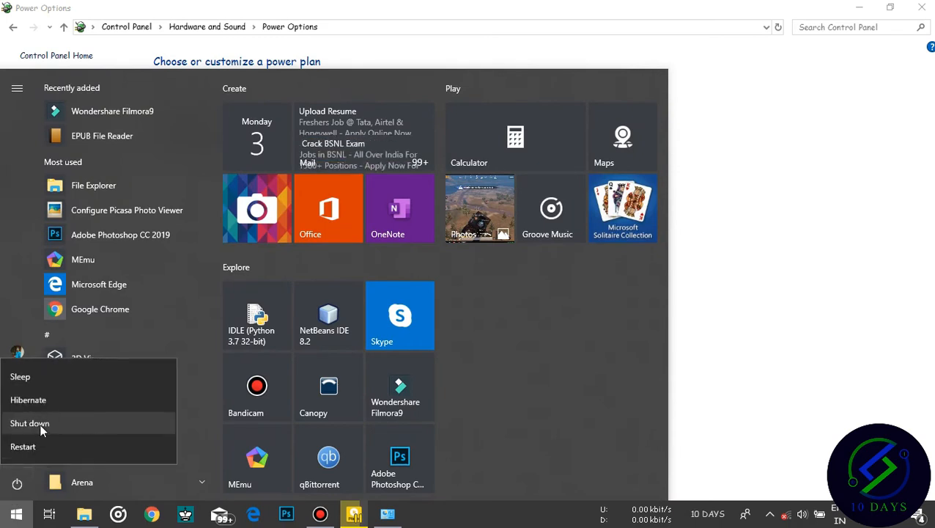
{"action": "mouse_move", "coordinate": [125, 399]}
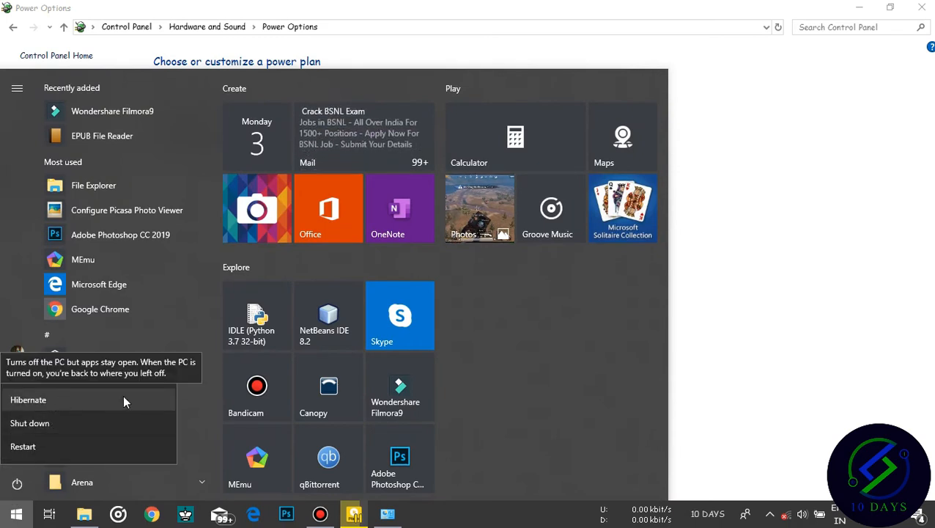